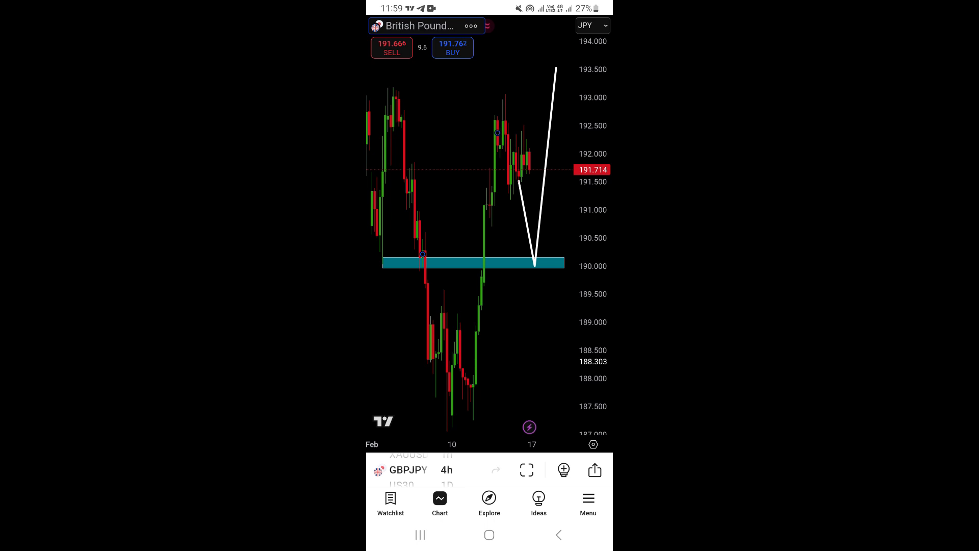
# Step: Close the PrimeXBT crypto ad and exit TradingView to the phone's home screen
pyautogui.click(593, 470)
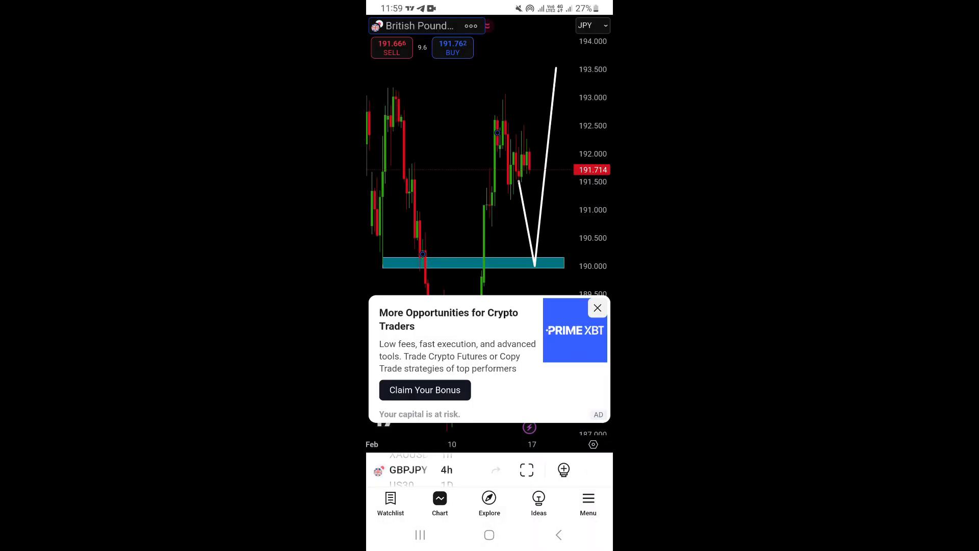
pyautogui.click(596, 308)
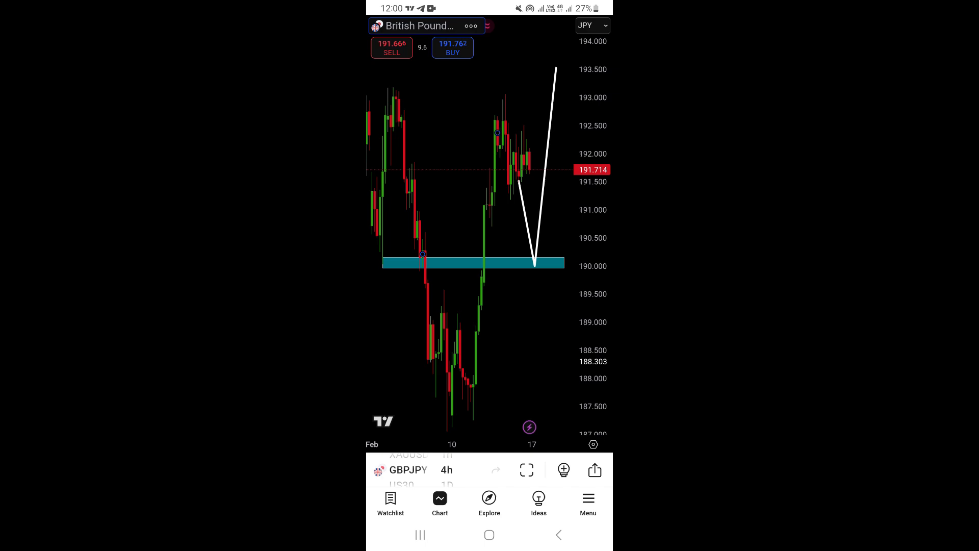
pyautogui.press('home')
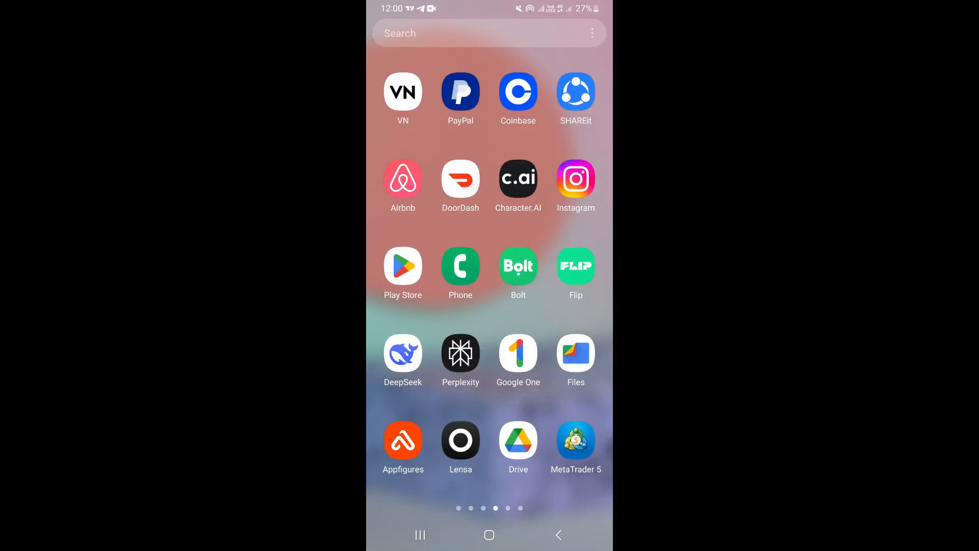